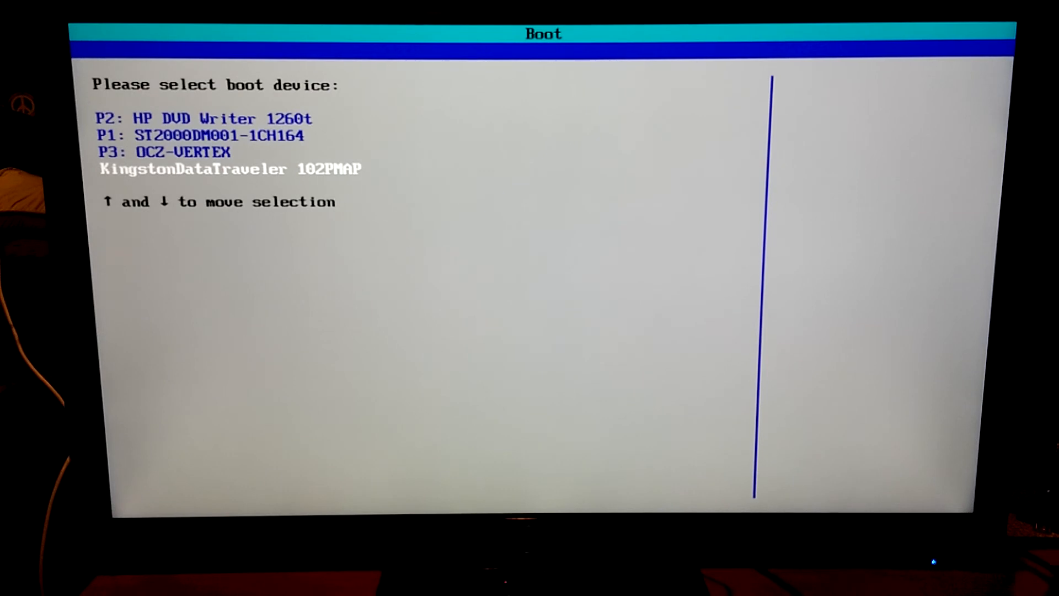
# - Boot from the Kingston DataTraveler 102PMAP USB stick selected in the BIOS boot list
pyautogui.press('Return')
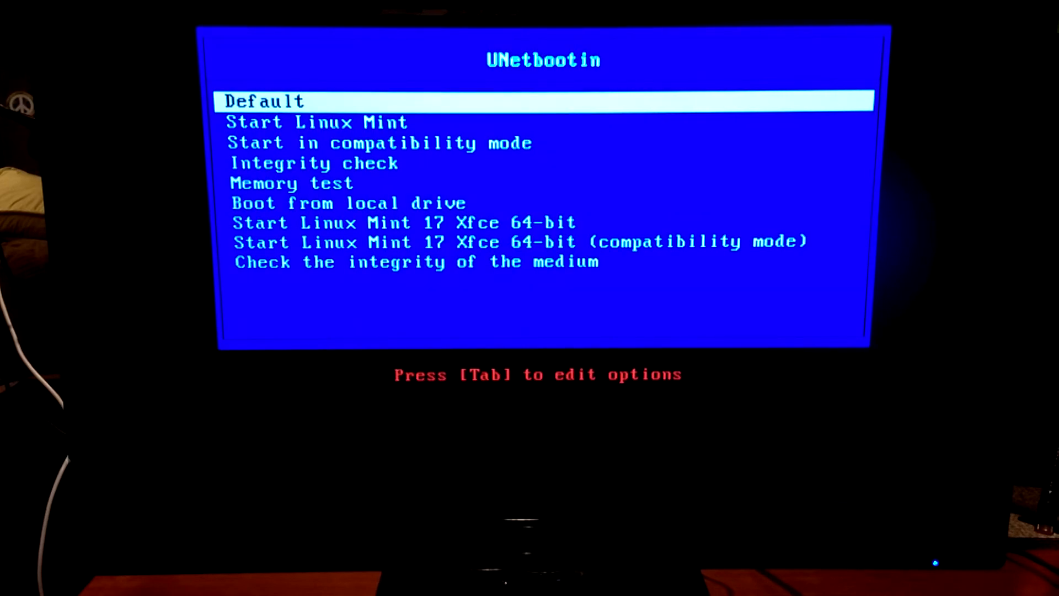
# - Move through the UNetbootin entries back to 'Start Linux Mint' and start the live Xfce session
pyautogui.press('down')
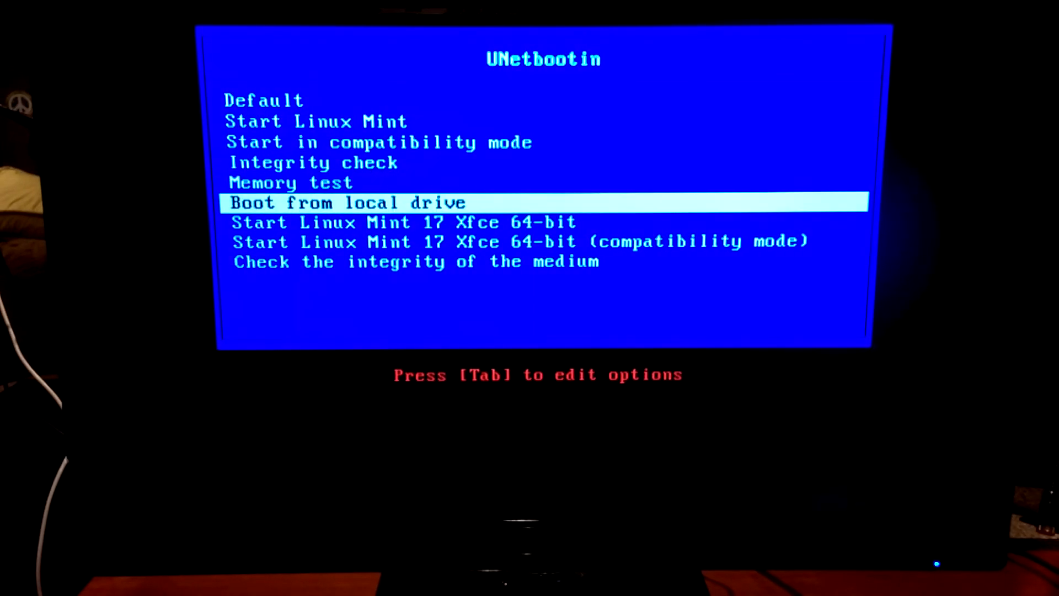
pyautogui.press('Down')
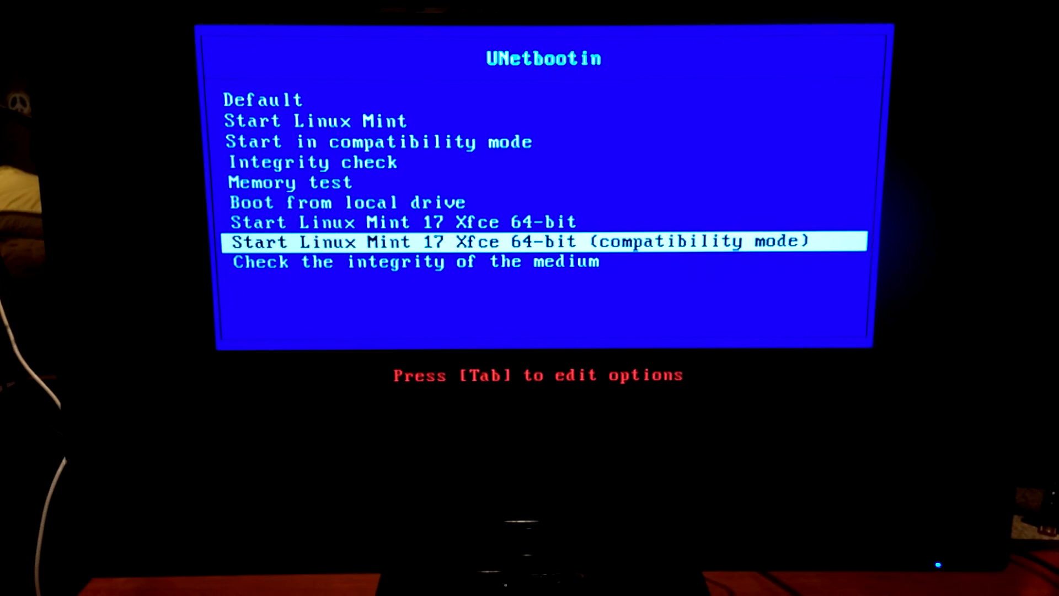
pyautogui.press('Up')
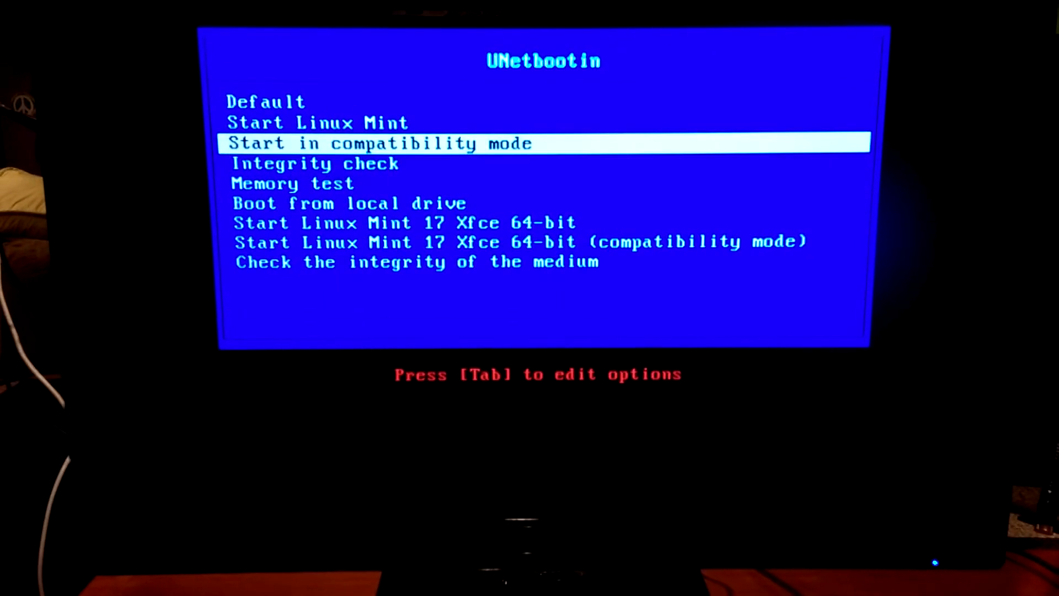
pyautogui.press('Up')
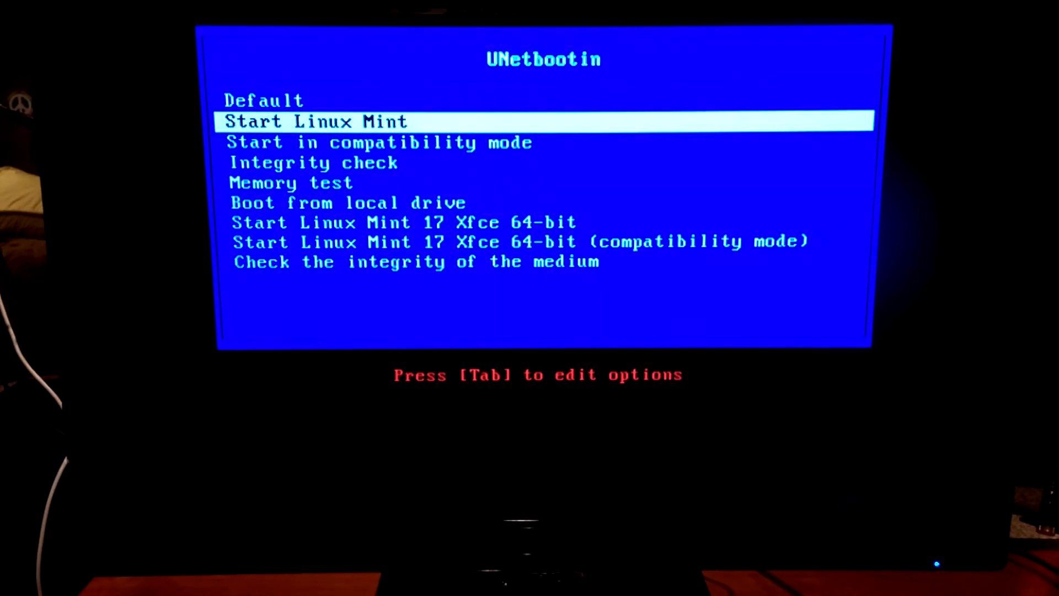
pyautogui.press('Up')
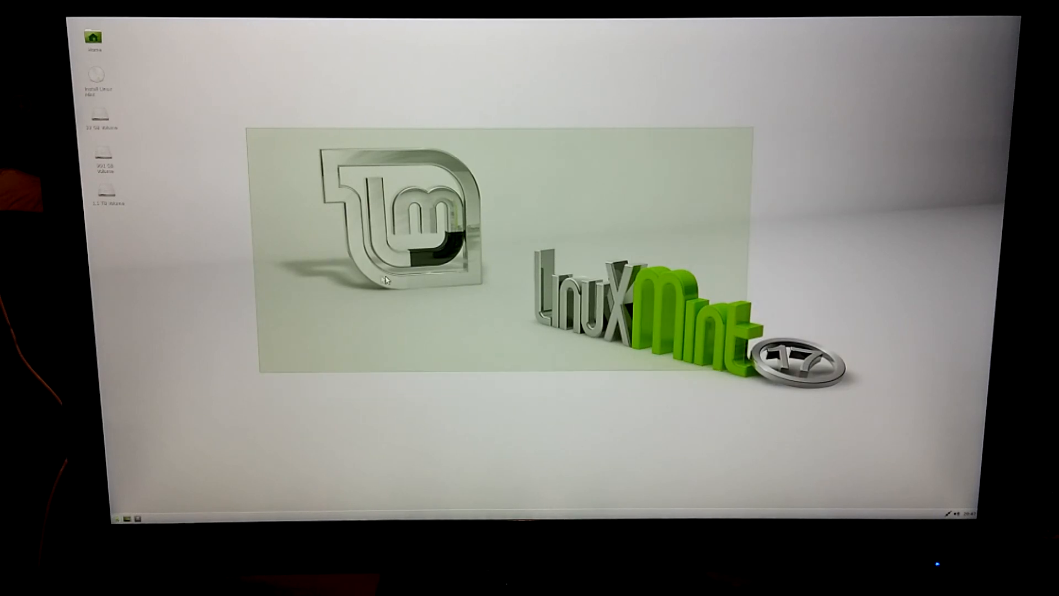
pyautogui.moveTo(122, 503)
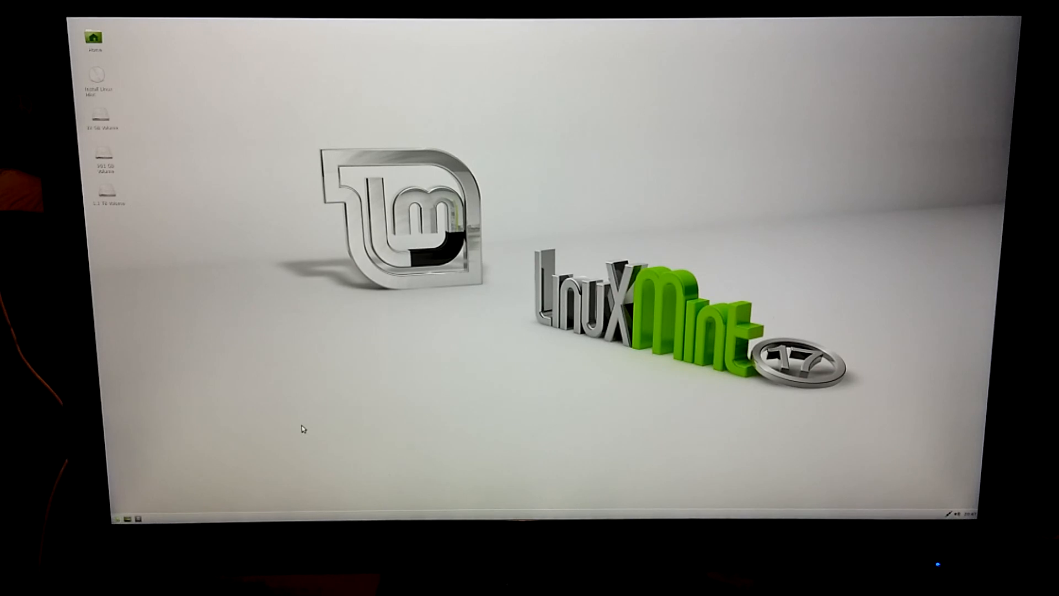
pyautogui.moveTo(302, 378)
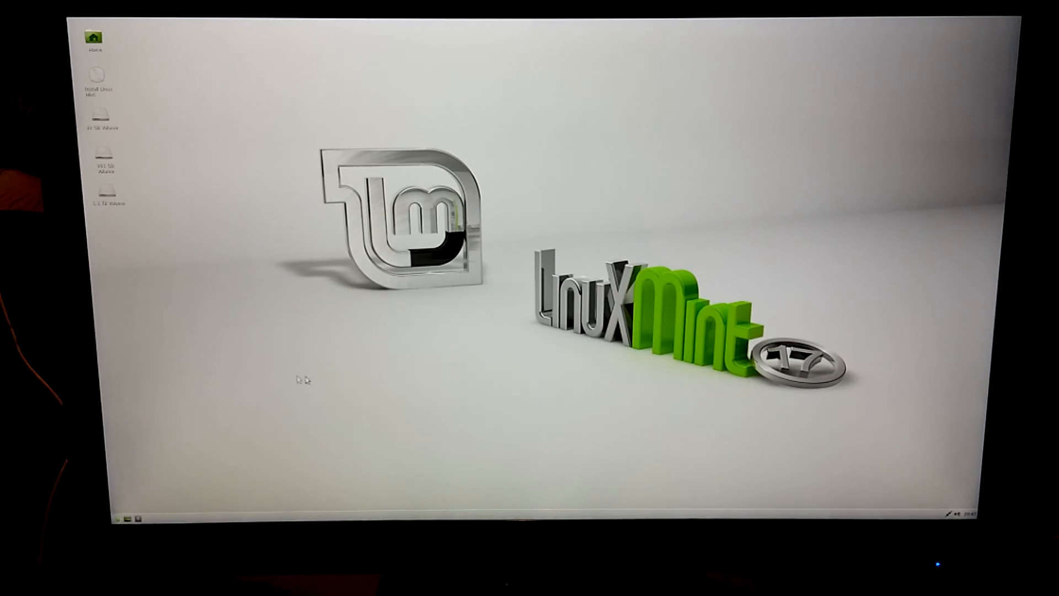
pyautogui.moveTo(393, 444)
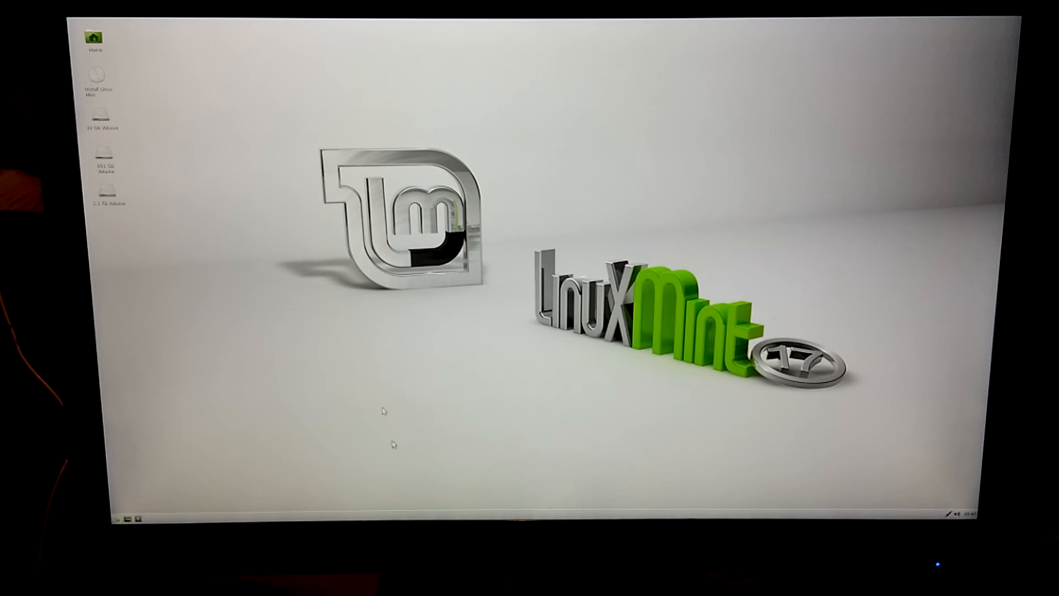
pyautogui.moveTo(248, 390)
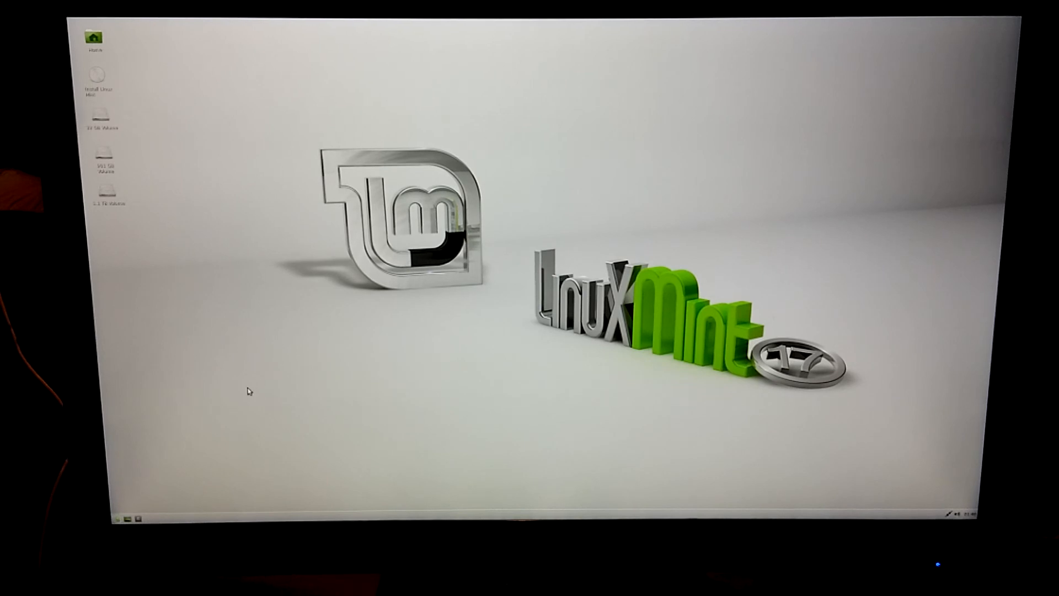